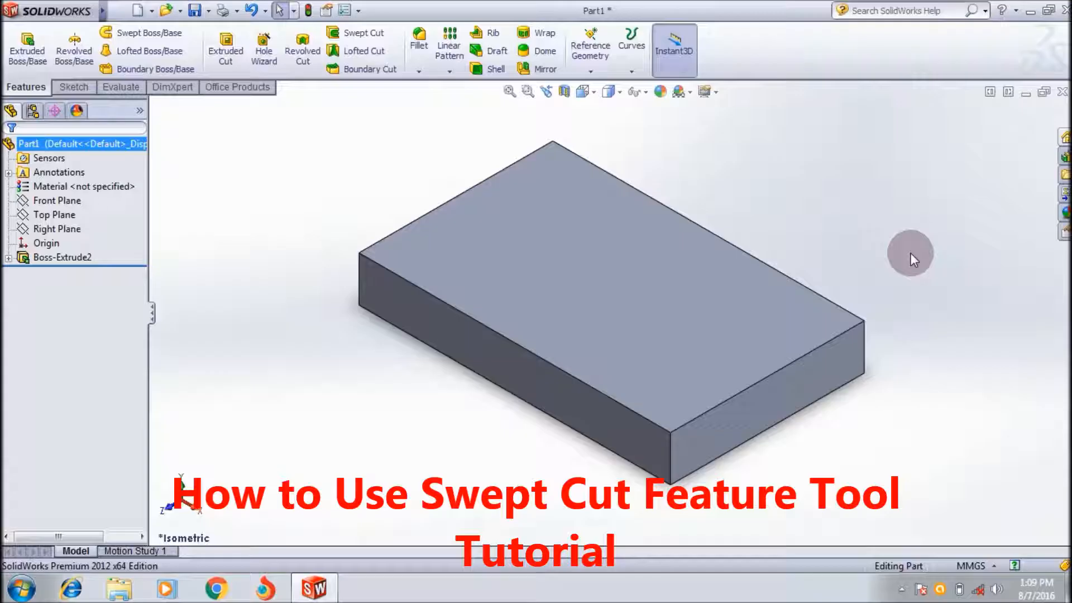
Step: Select the top face of Boss-Extrude2 as the surface for the groove path
{"action": "left_click", "coordinate": [605, 308]}
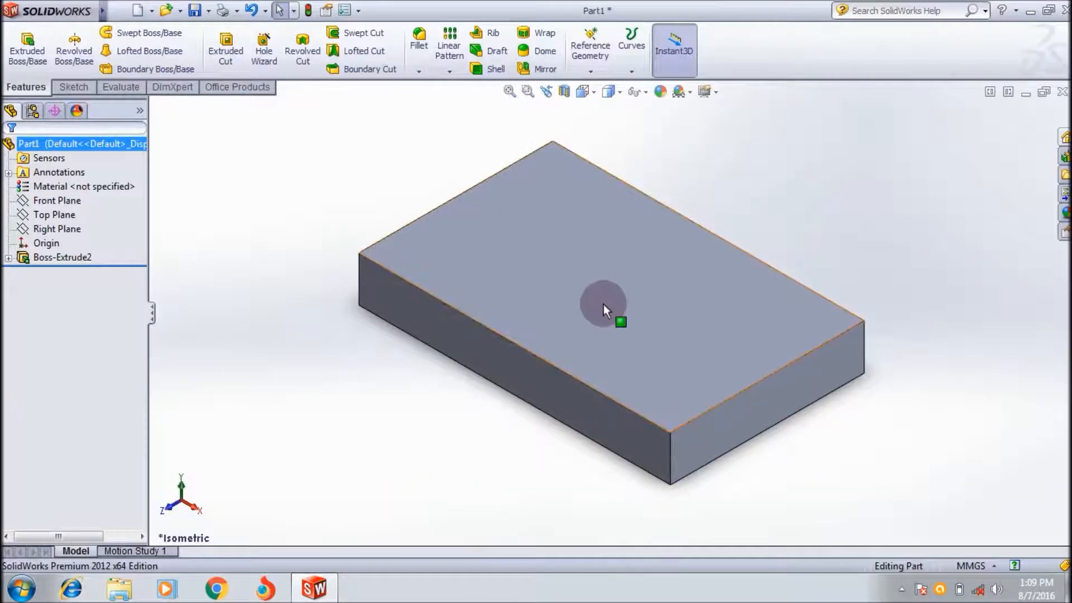
{"action": "mouse_move", "coordinate": [660, 400]}
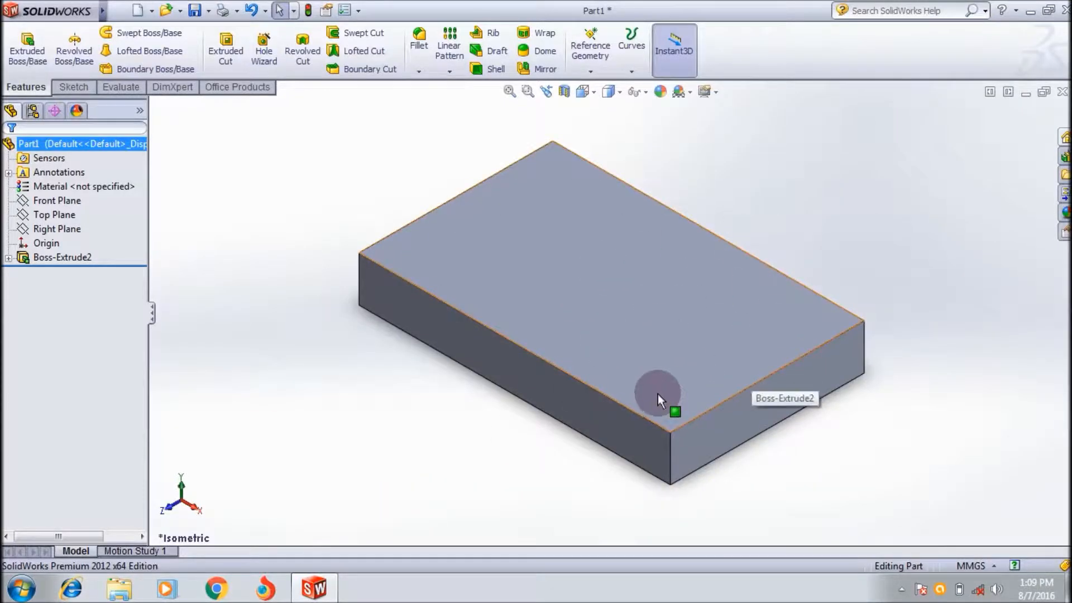
{"action": "mouse_move", "coordinate": [619, 270]}
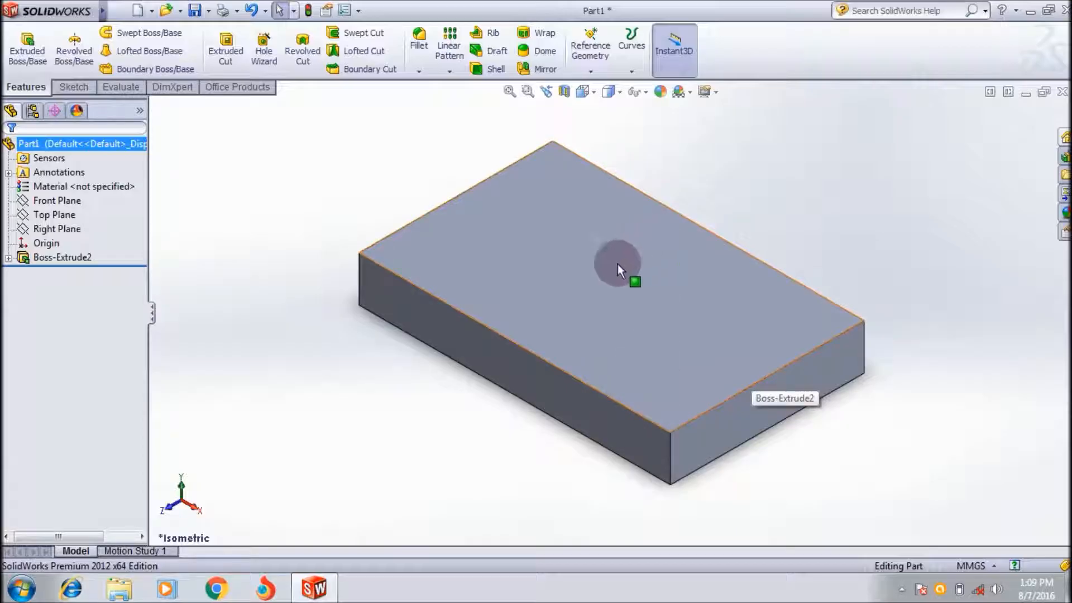
{"action": "mouse_move", "coordinate": [738, 352]}
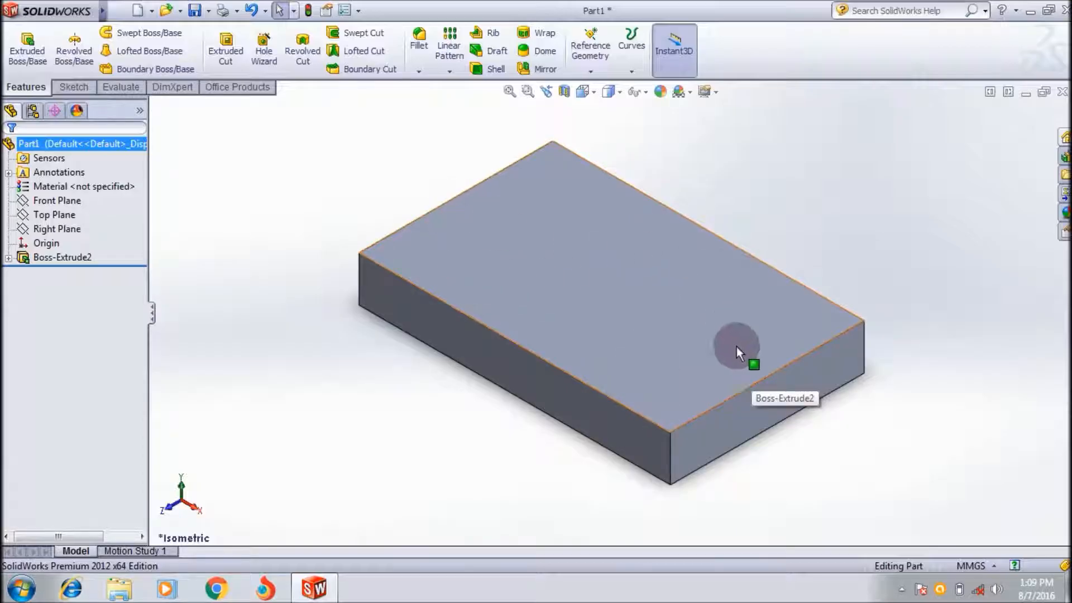
{"action": "mouse_move", "coordinate": [738, 404]}
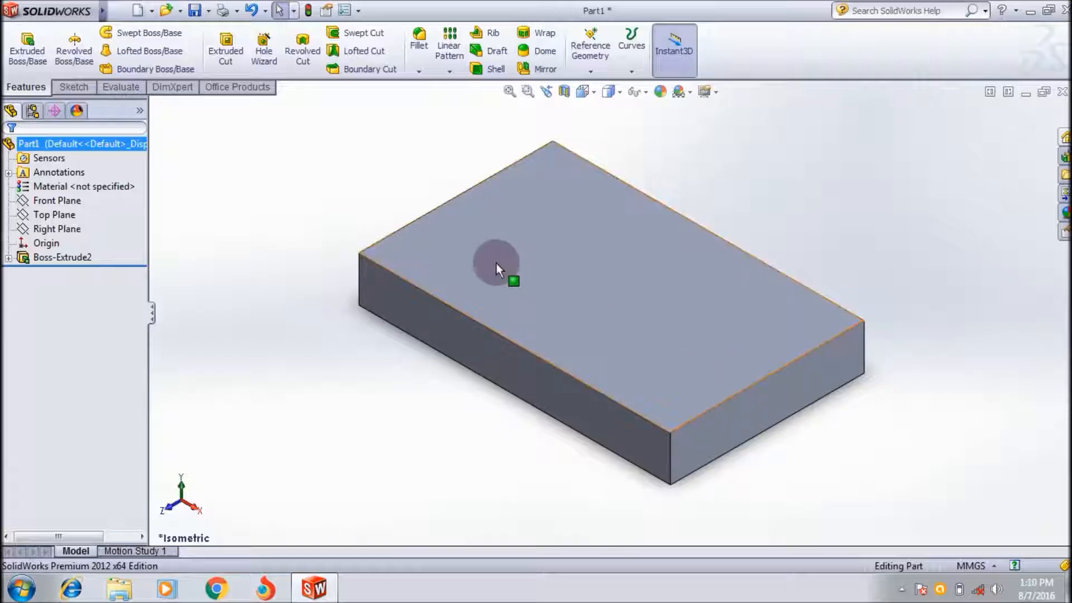
{"action": "mouse_move", "coordinate": [547, 246]}
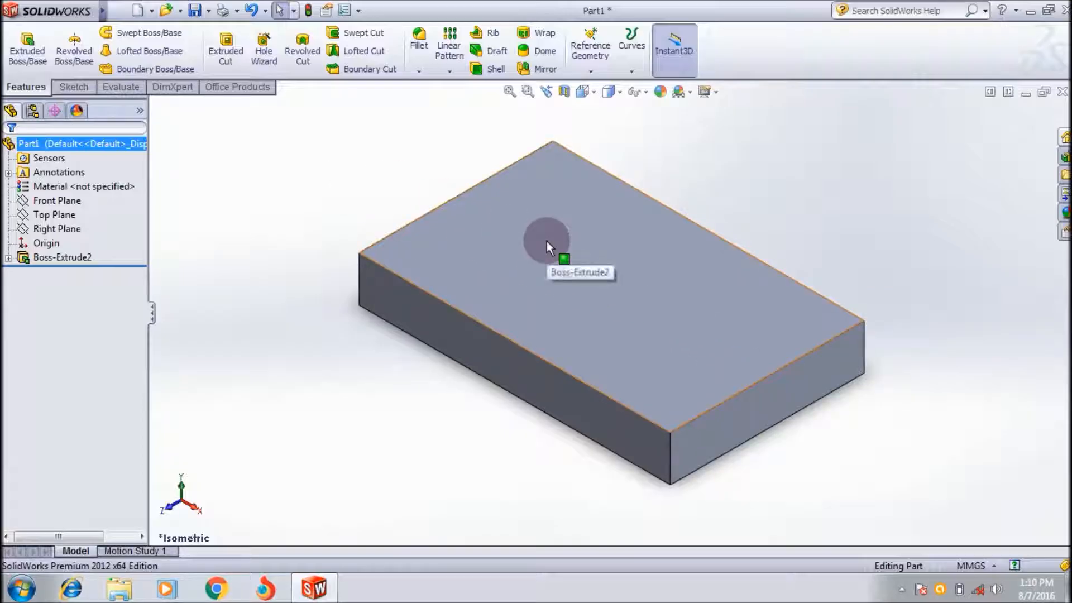
{"action": "mouse_move", "coordinate": [584, 299]}
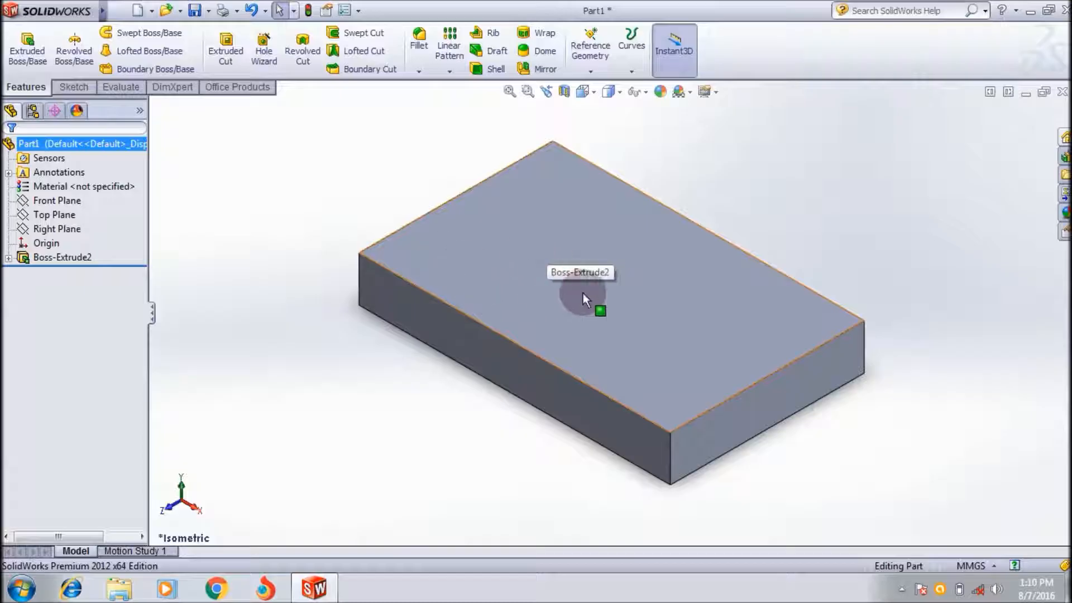
{"action": "mouse_move", "coordinate": [477, 227]}
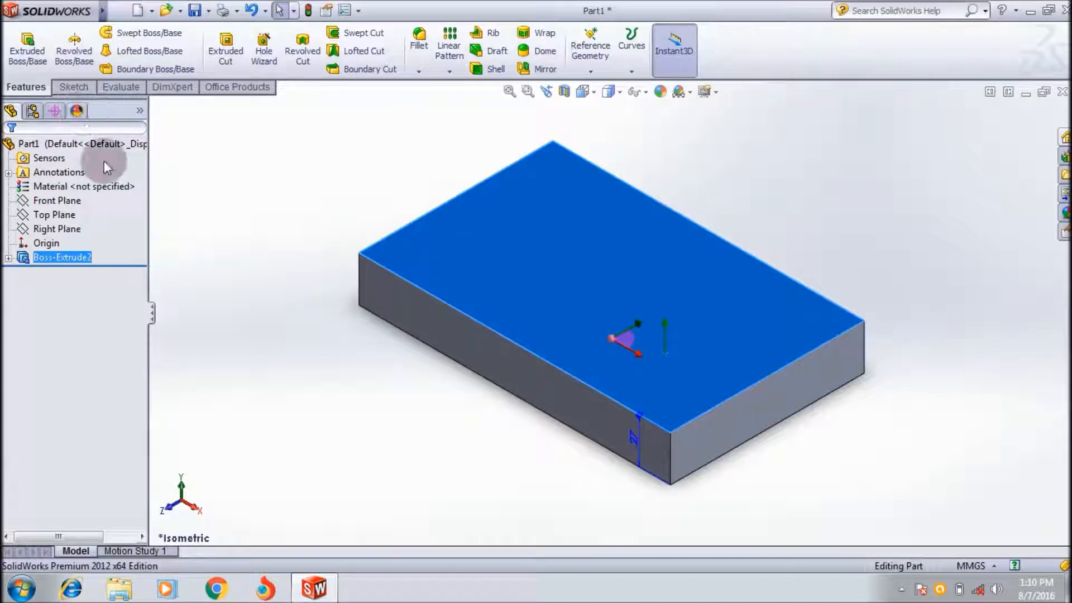
Step: Start a sketch on the top face and pick the Spline tool to begin the path
{"action": "left_click", "coordinate": [74, 88]}
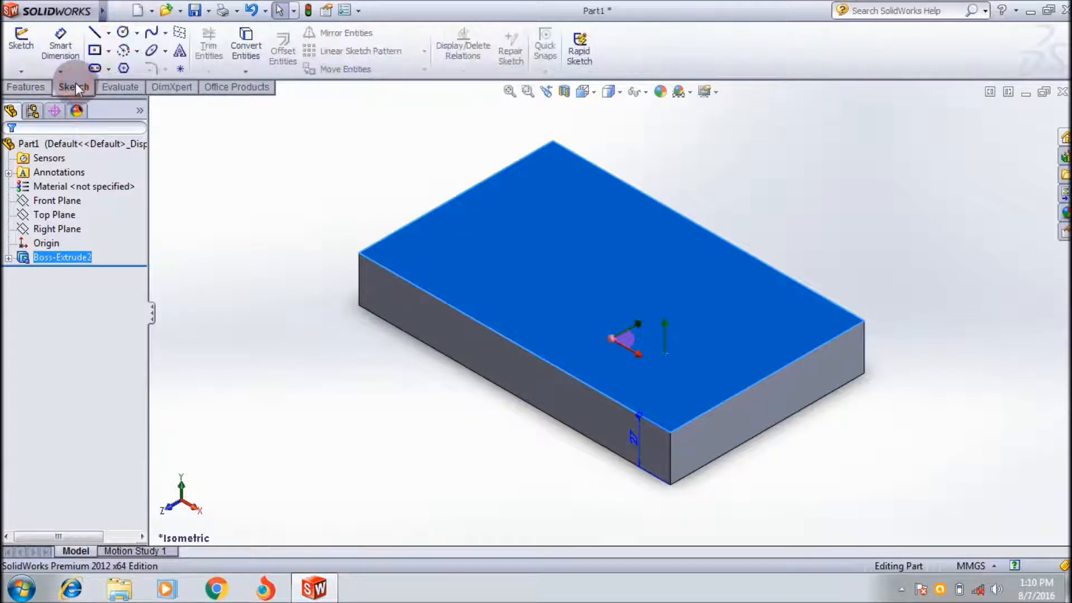
{"action": "mouse_move", "coordinate": [152, 33]}
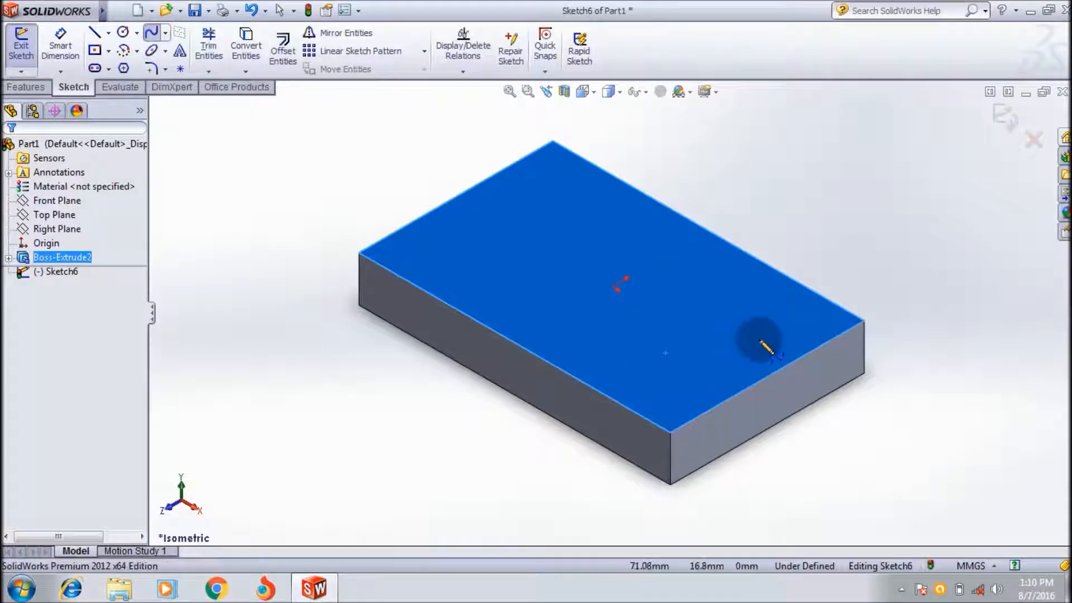
{"action": "mouse_move", "coordinate": [629, 283]}
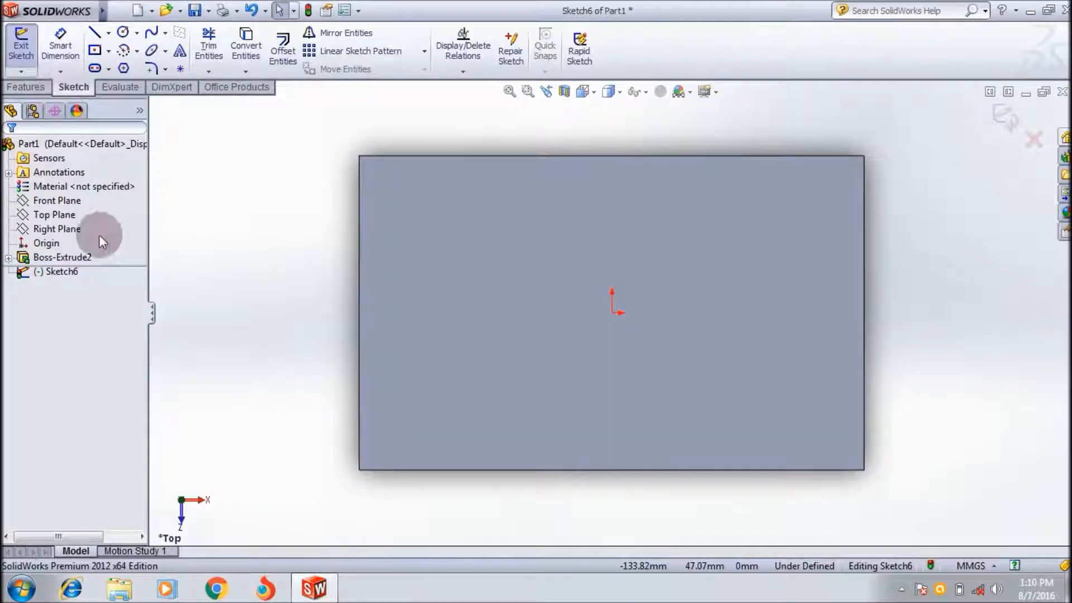
{"action": "left_click", "coordinate": [61, 257]}
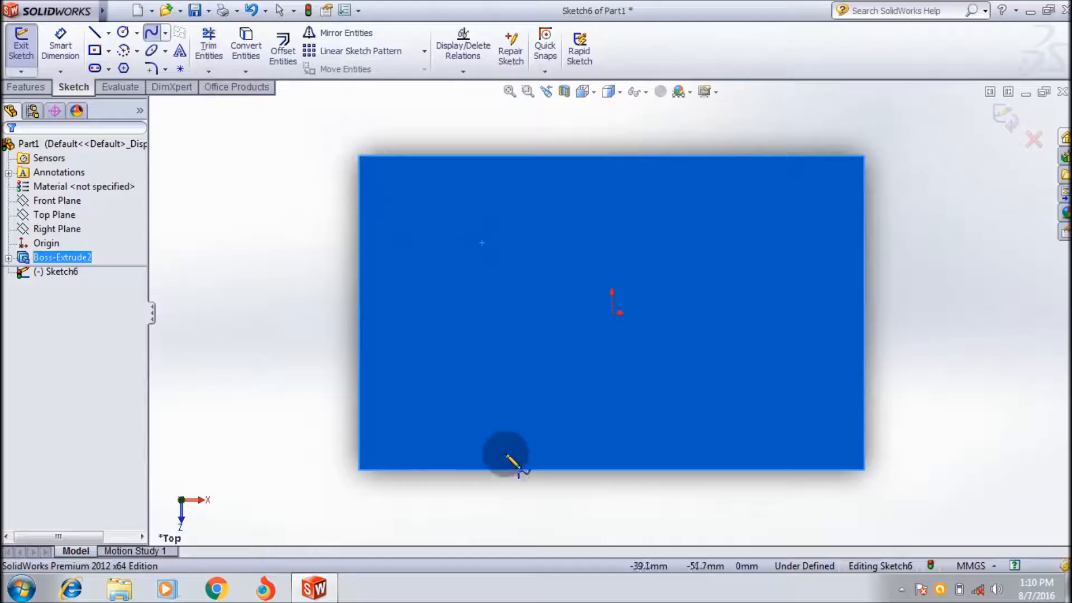
{"action": "mouse_move", "coordinate": [383, 223]}
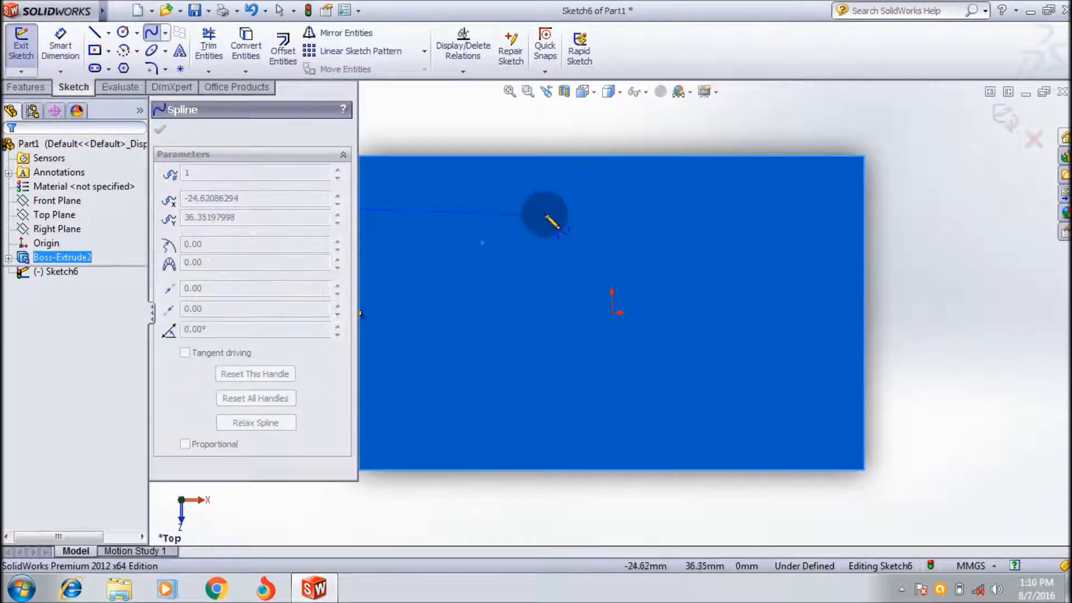
Step: Complete the S-curve spline across the top face, exit Sketch6 and prepare the end face sketch
{"action": "left_click", "coordinate": [663, 362]}
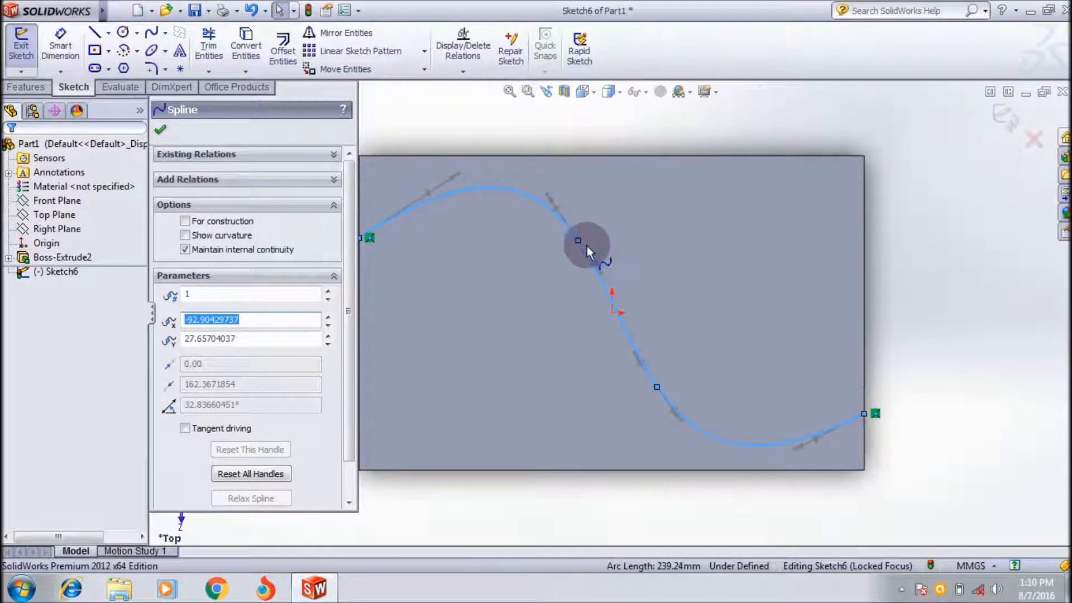
{"action": "left_click", "coordinate": [578, 241]}
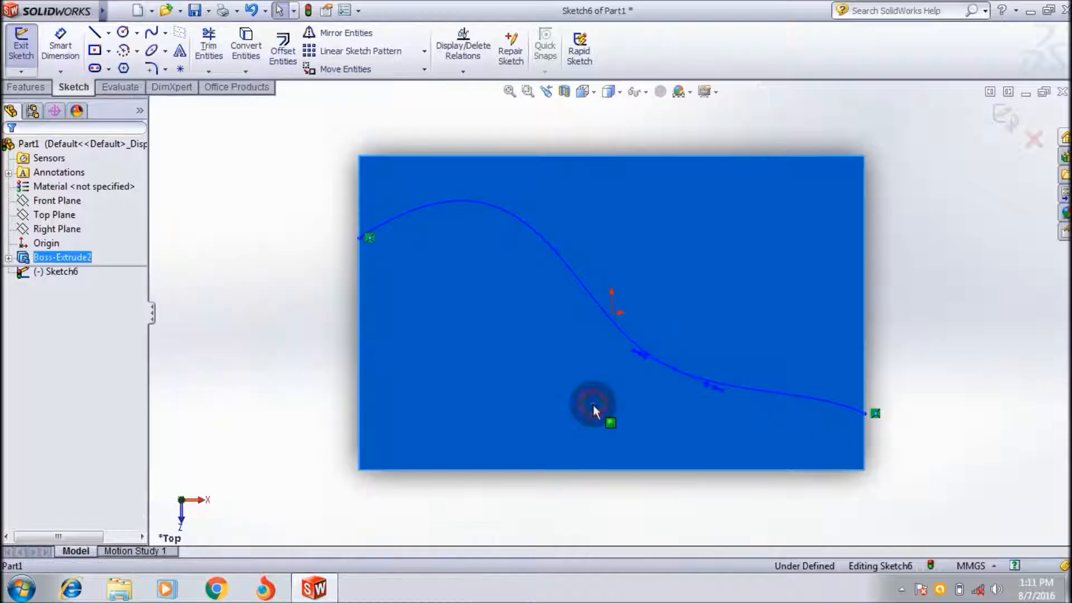
{"action": "left_click", "coordinate": [593, 383]}
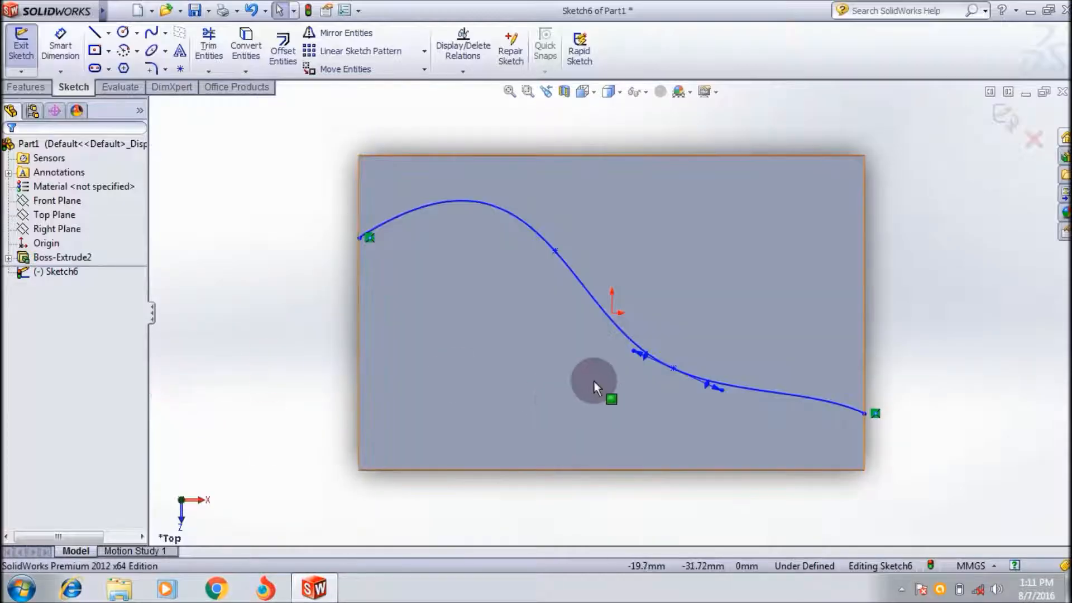
{"action": "mouse_move", "coordinate": [583, 90]}
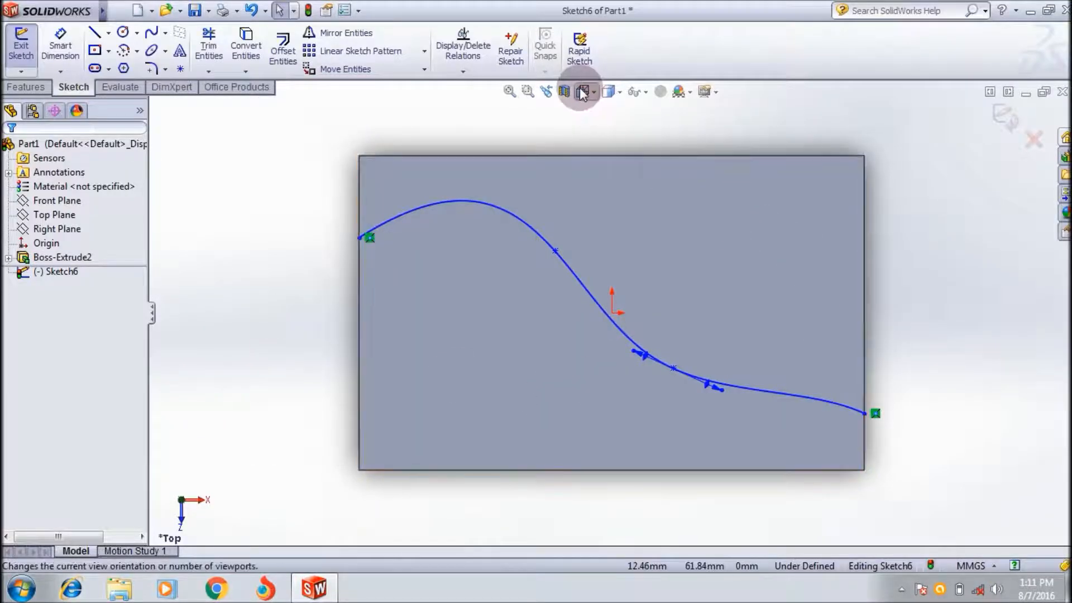
{"action": "left_click", "coordinate": [582, 90]}
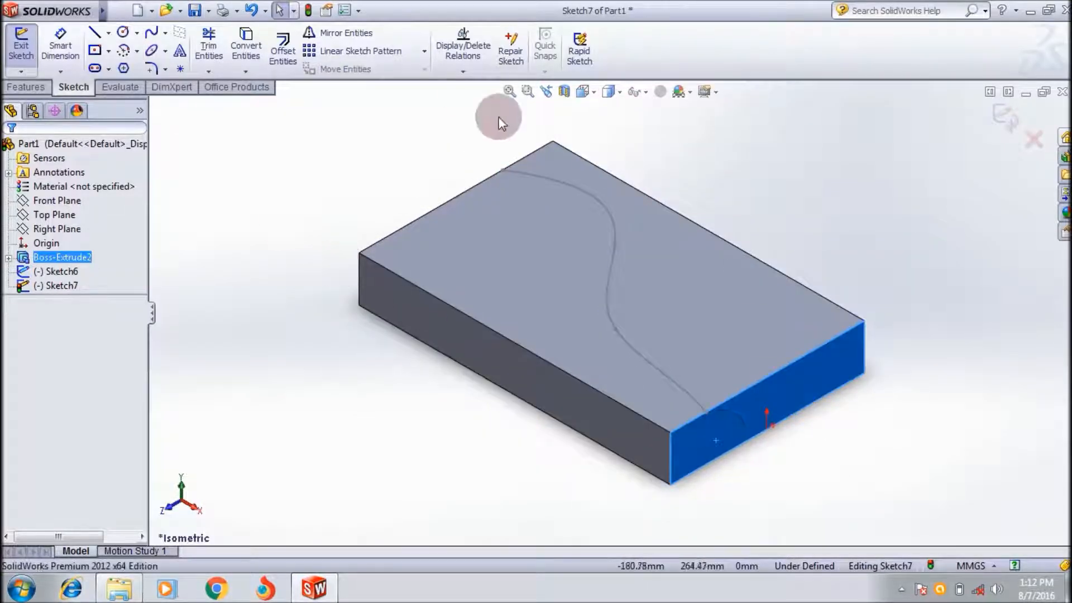
Step: In Right view, draw a circle centred on the end face's top edge where the spline ends
{"action": "left_click", "coordinate": [579, 90]}
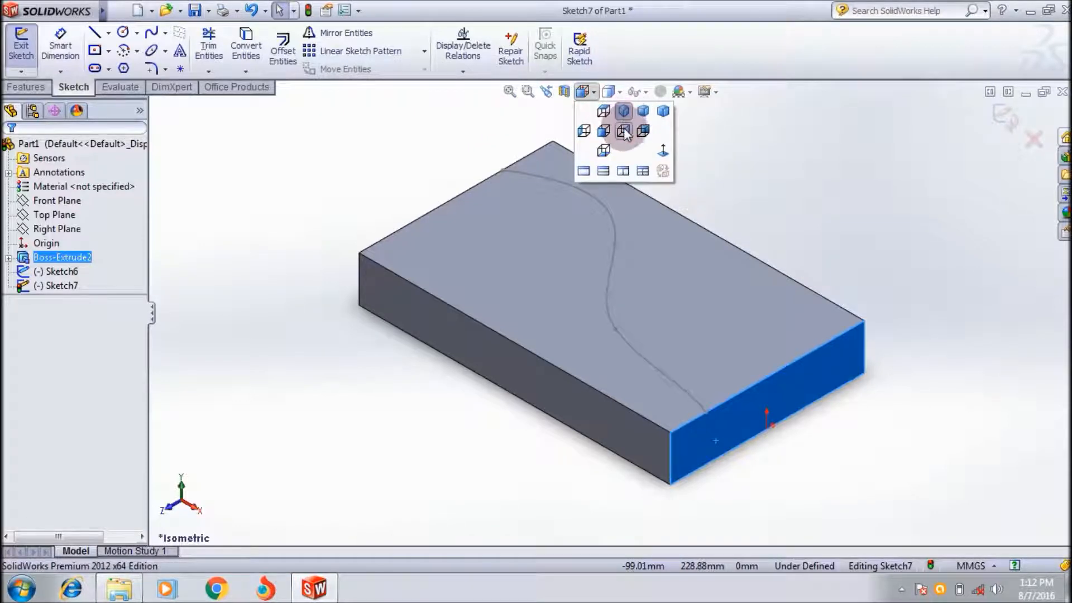
{"action": "left_click", "coordinate": [623, 131]}
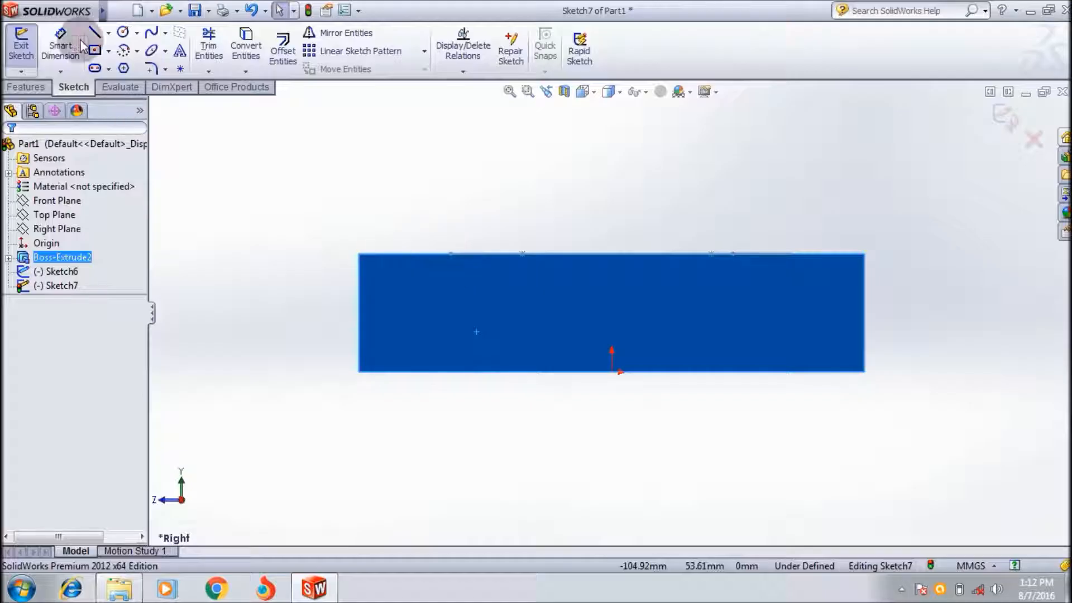
{"action": "left_click", "coordinate": [123, 32]}
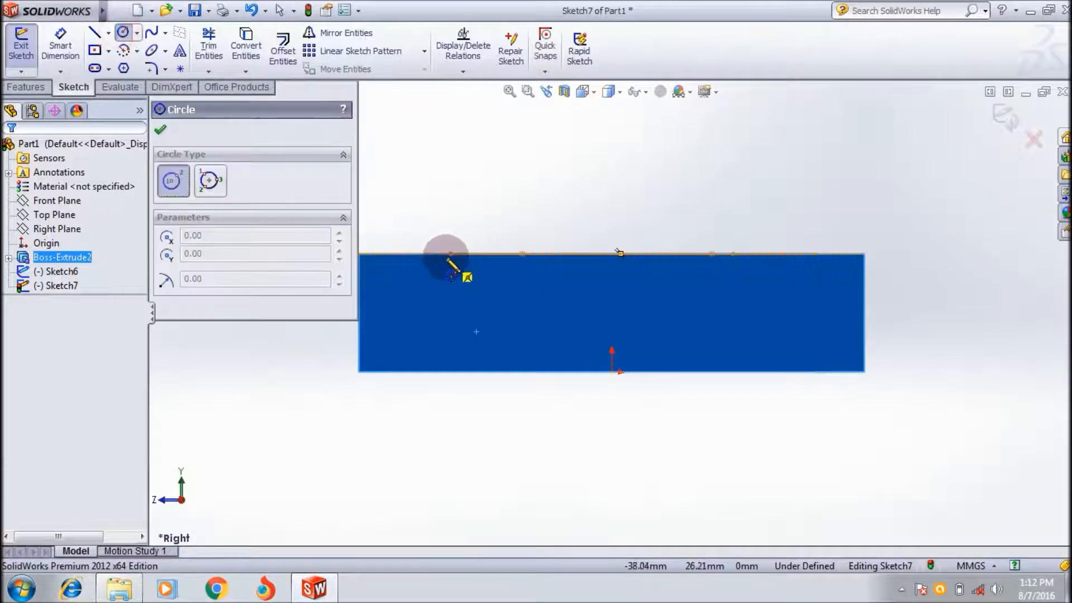
{"action": "left_click", "coordinate": [443, 264]}
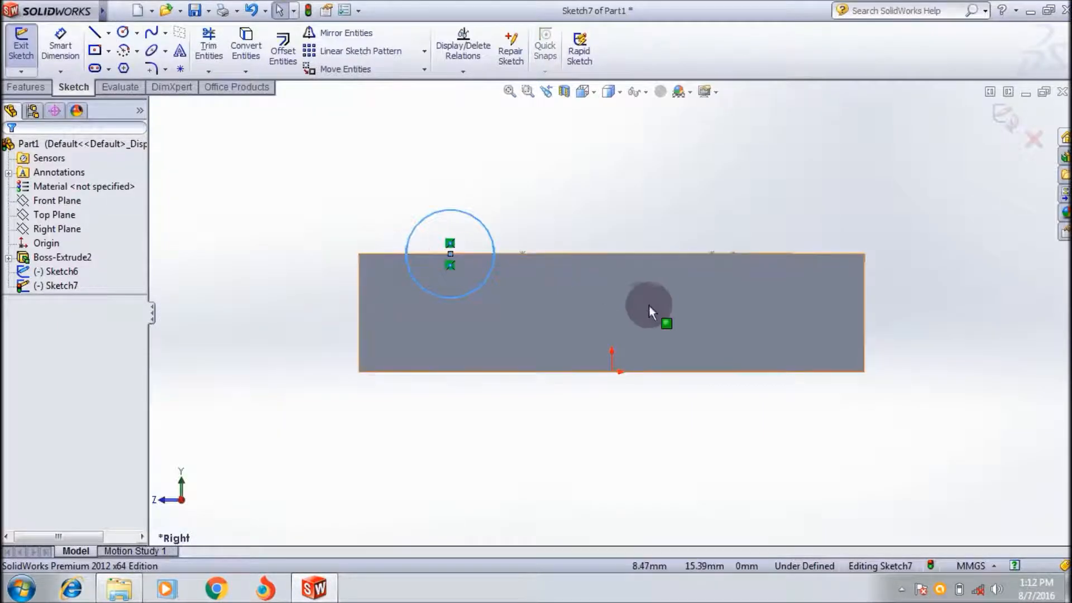
Step: Switch to Isometric view showing the circle profile meeting the spline's end
{"action": "left_click", "coordinate": [584, 90]}
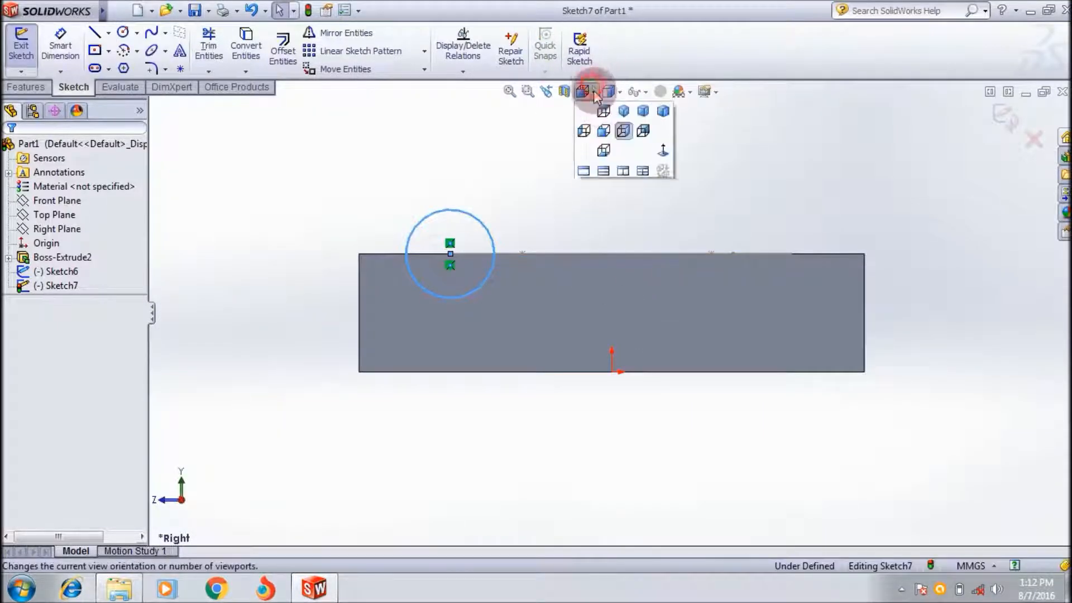
{"action": "left_click", "coordinate": [603, 111]}
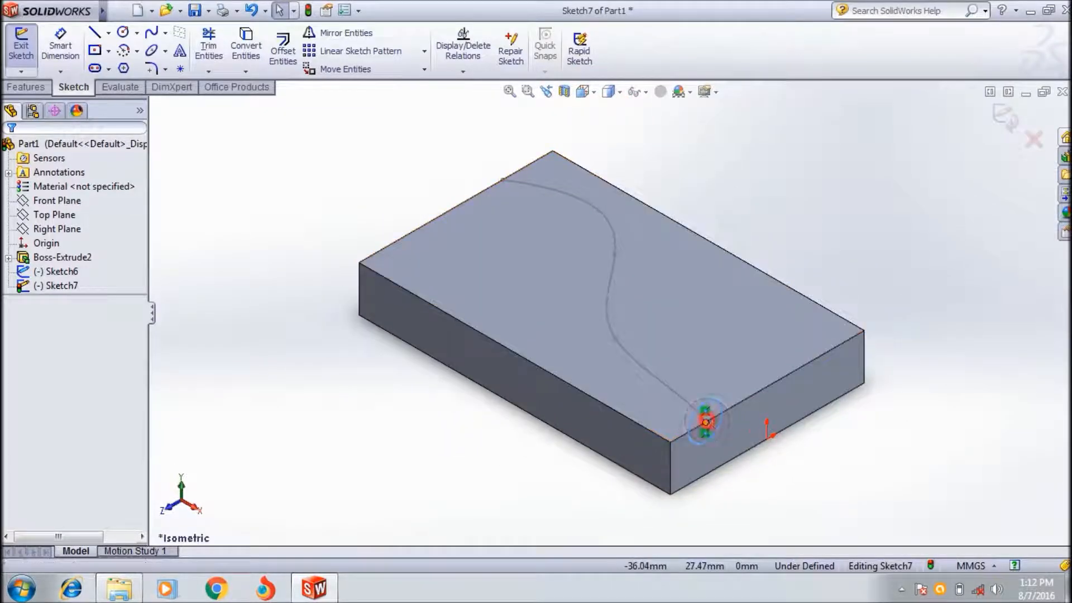
{"action": "left_click", "coordinate": [706, 423]}
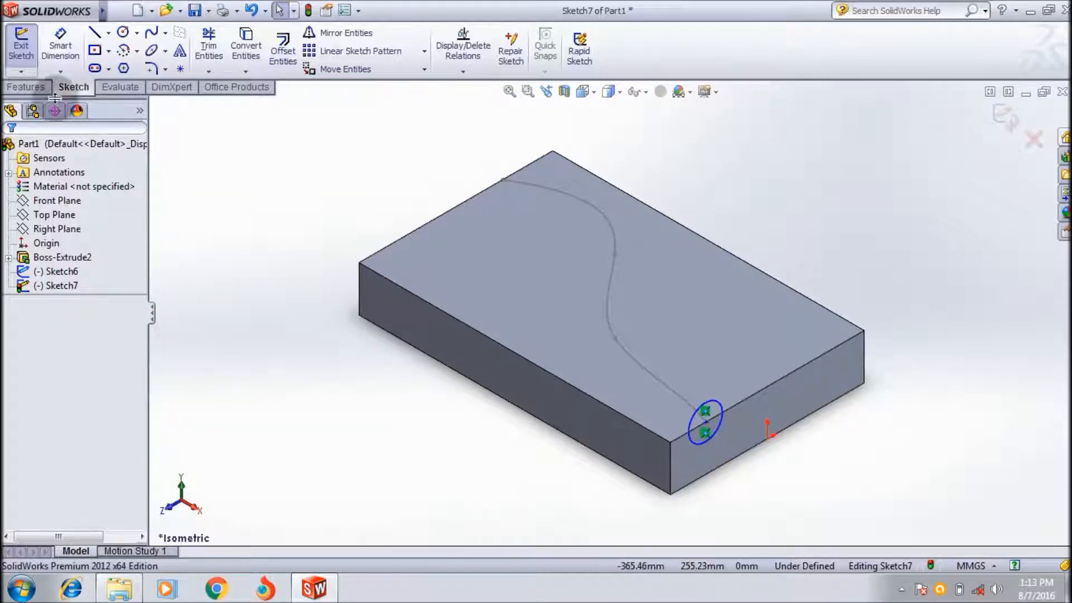
Step: Exit Sketch7 and bring up the Features toolbar for the cut
{"action": "left_click", "coordinate": [20, 48]}
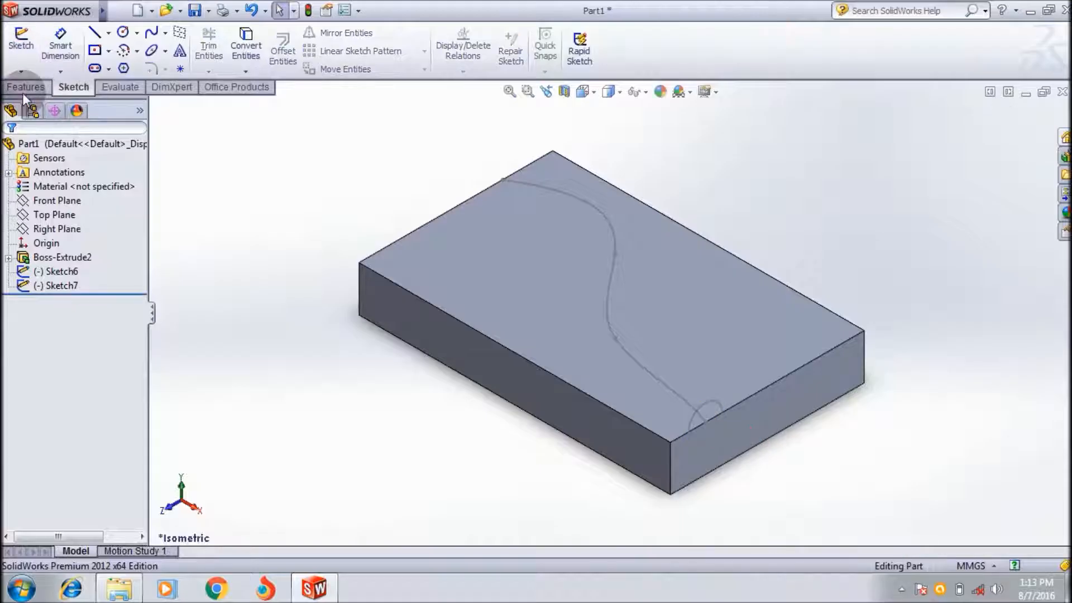
{"action": "left_click", "coordinate": [26, 87]}
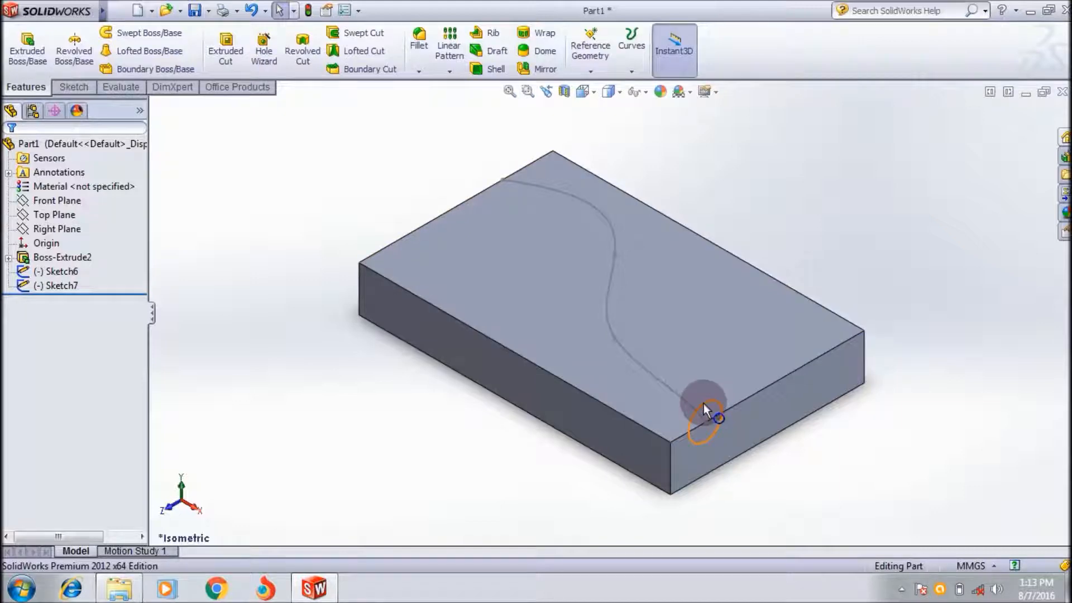
{"action": "mouse_move", "coordinate": [199, 301]}
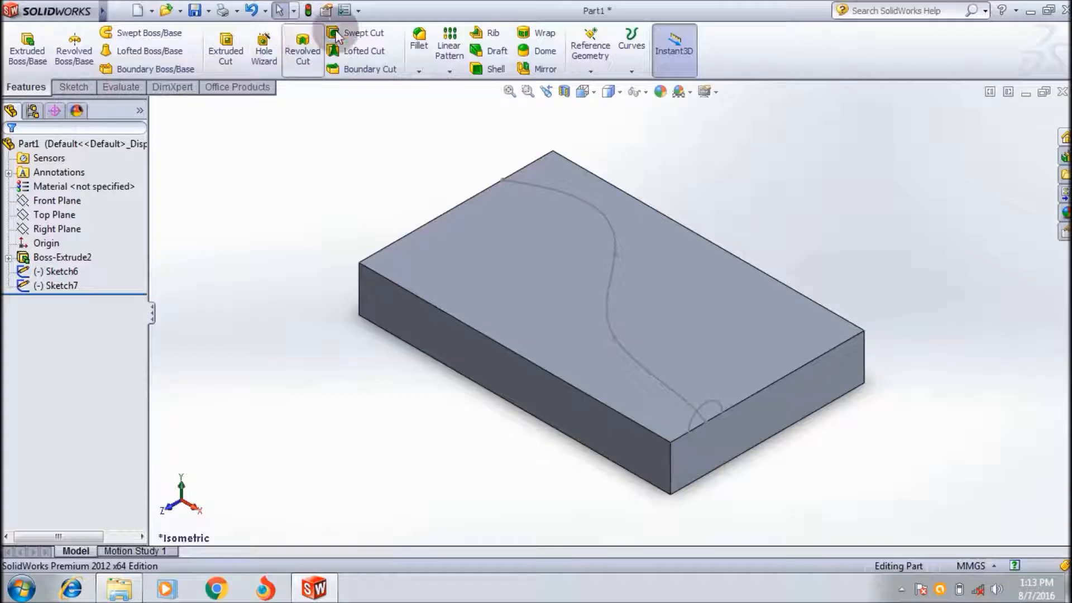
{"action": "mouse_move", "coordinate": [362, 33]}
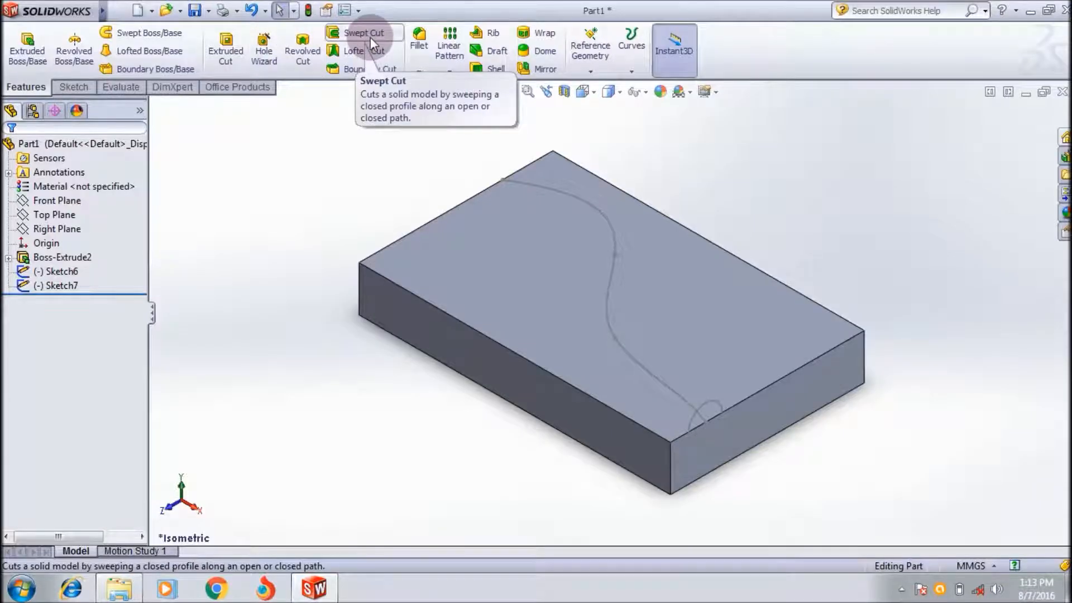
Step: Start a Swept Cut with the Sketch7 circle as profile and Sketch6 spline as path
{"action": "left_click", "coordinate": [366, 33]}
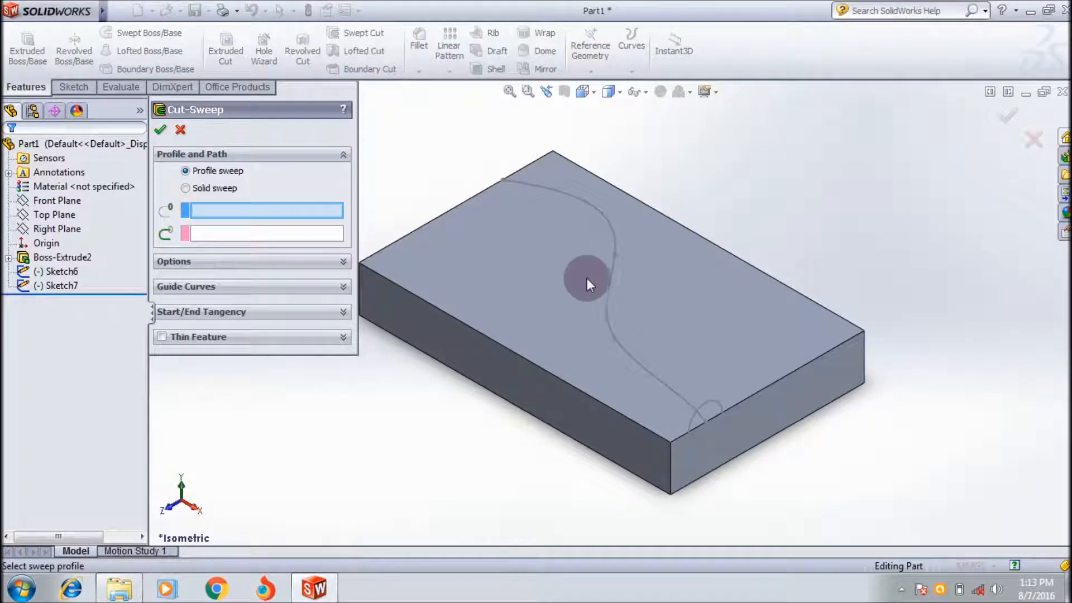
{"action": "mouse_move", "coordinate": [219, 248]}
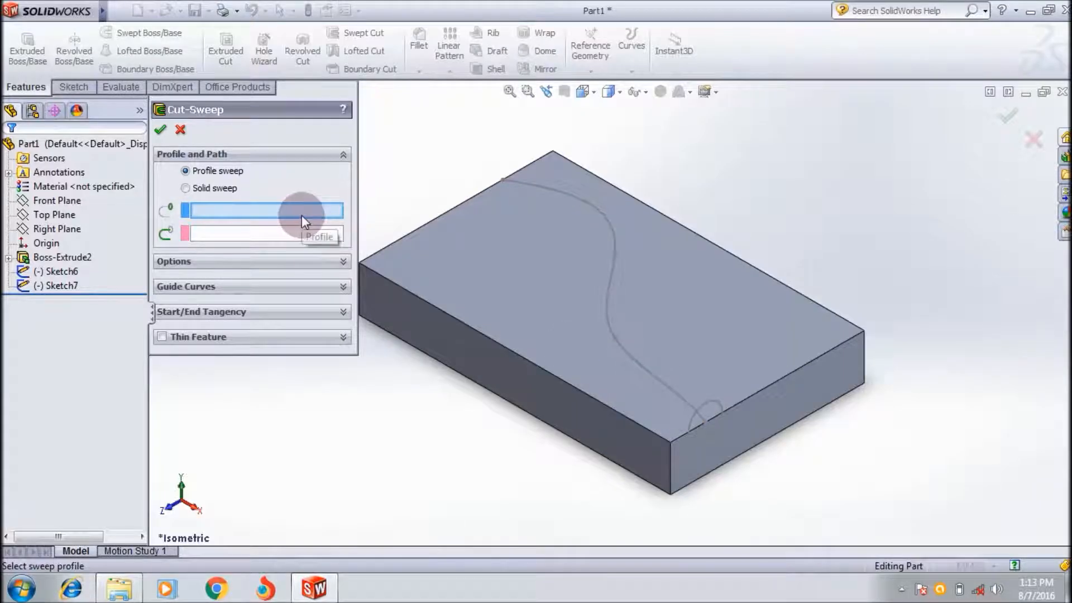
{"action": "left_click", "coordinate": [716, 403]}
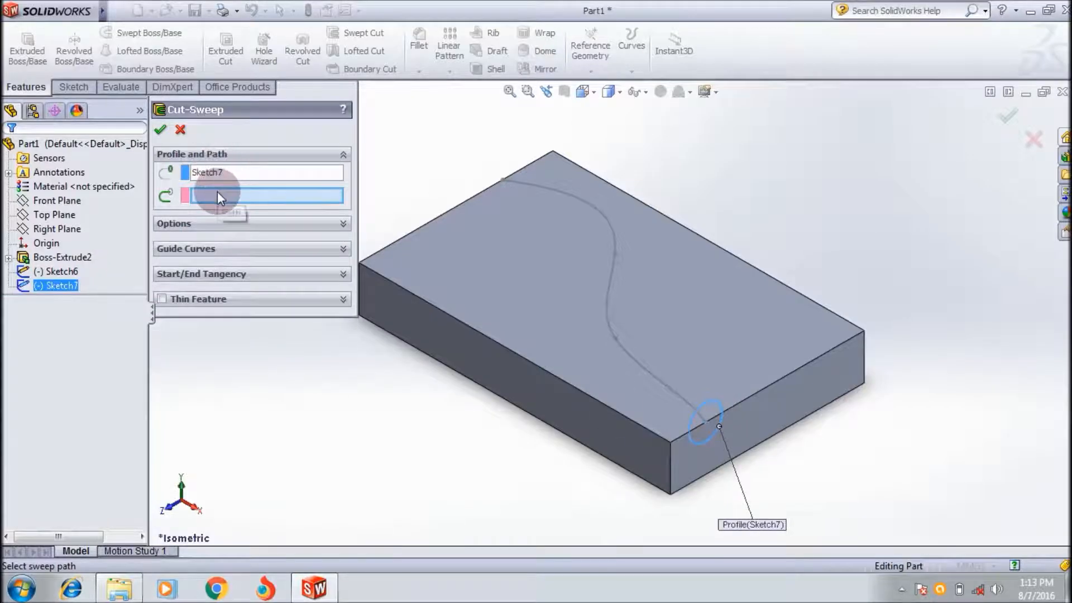
{"action": "left_click", "coordinate": [613, 276]}
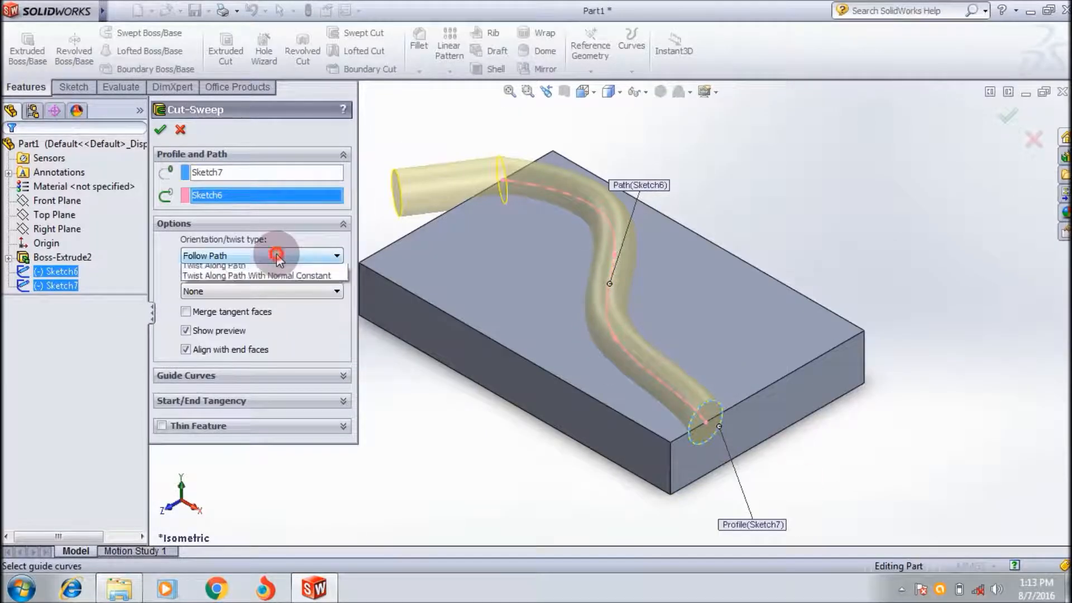
{"action": "left_click", "coordinate": [335, 255]}
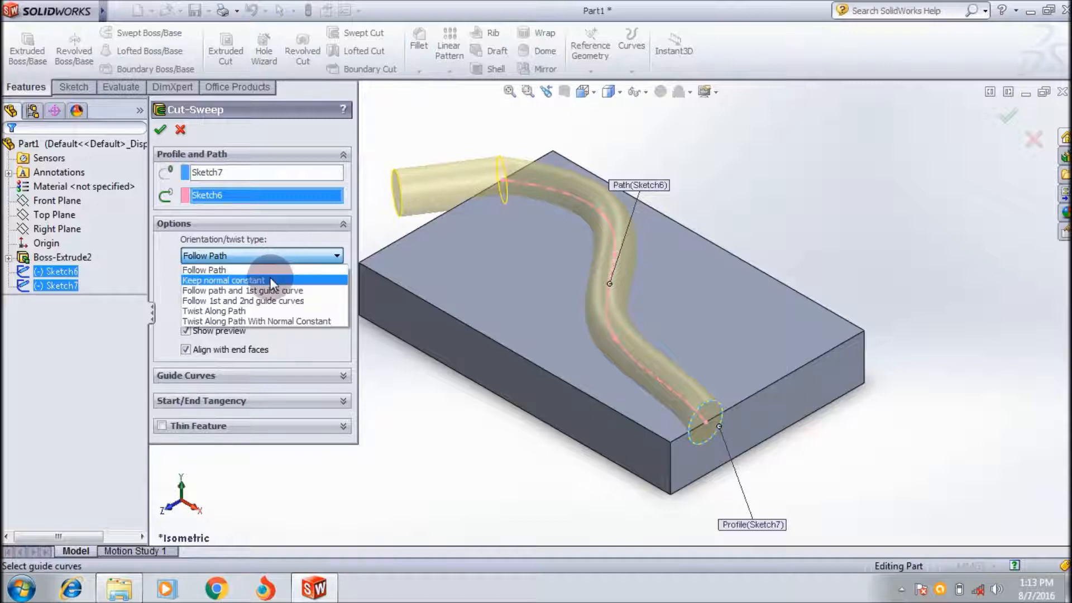
{"action": "left_click", "coordinate": [223, 279]}
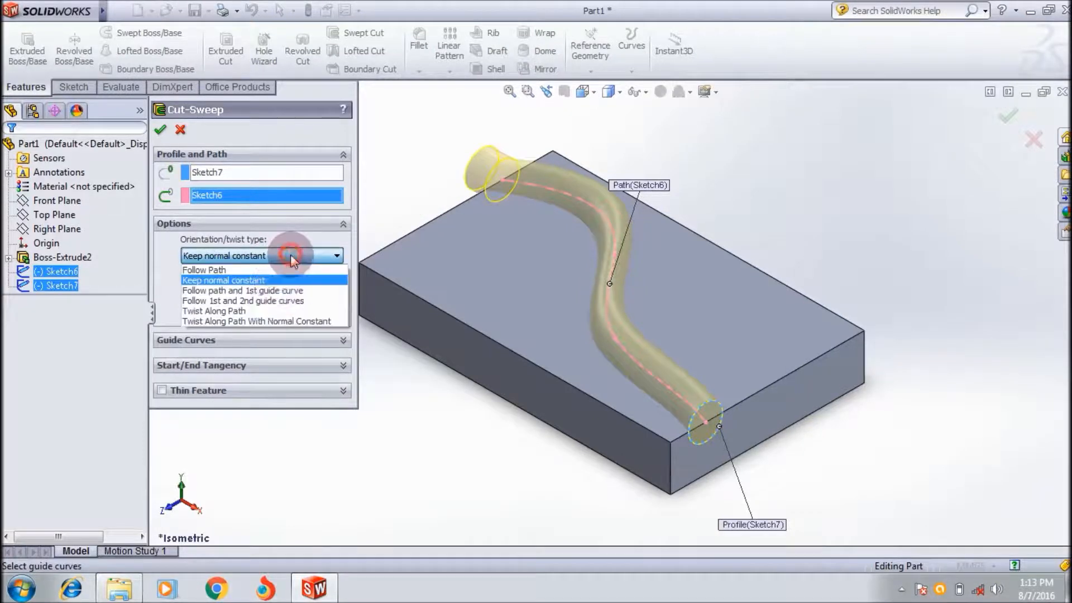
{"action": "left_click", "coordinate": [242, 291]}
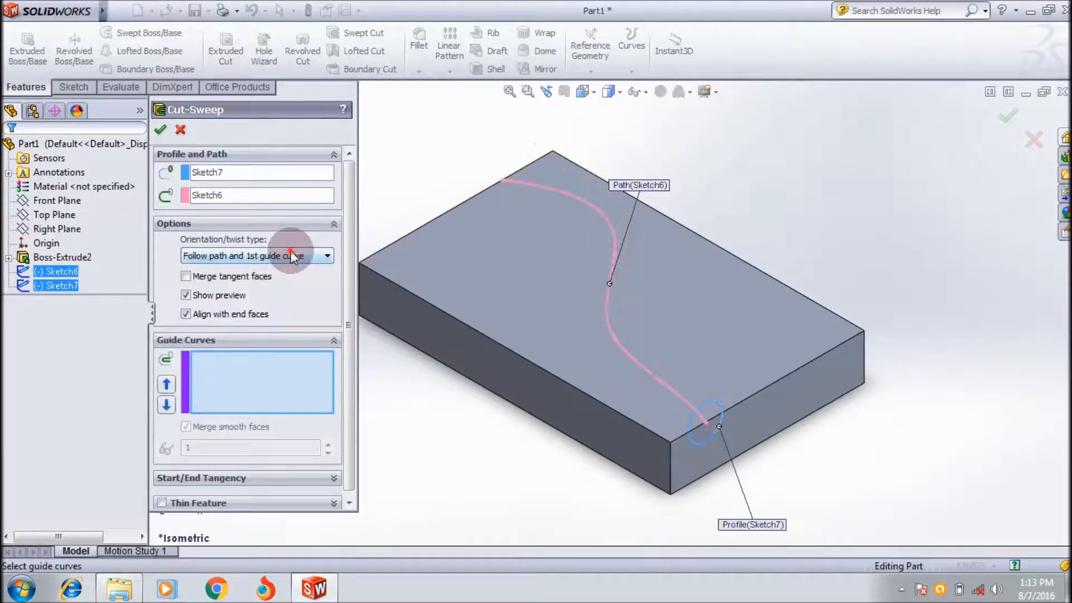
{"action": "left_click", "coordinate": [327, 254]}
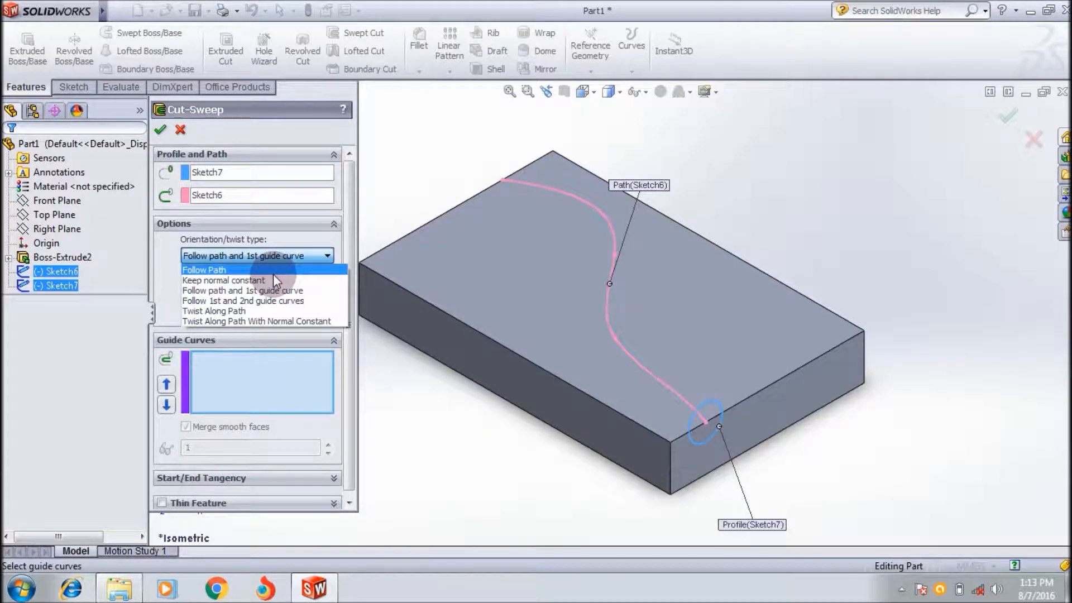
{"action": "mouse_move", "coordinate": [214, 312]}
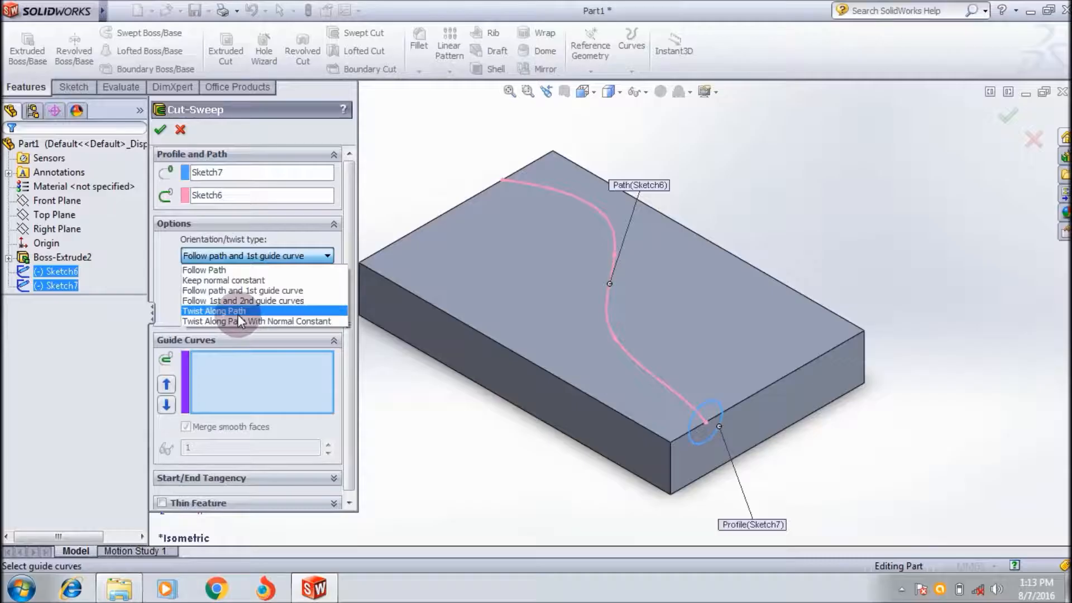
{"action": "left_click", "coordinate": [213, 311]}
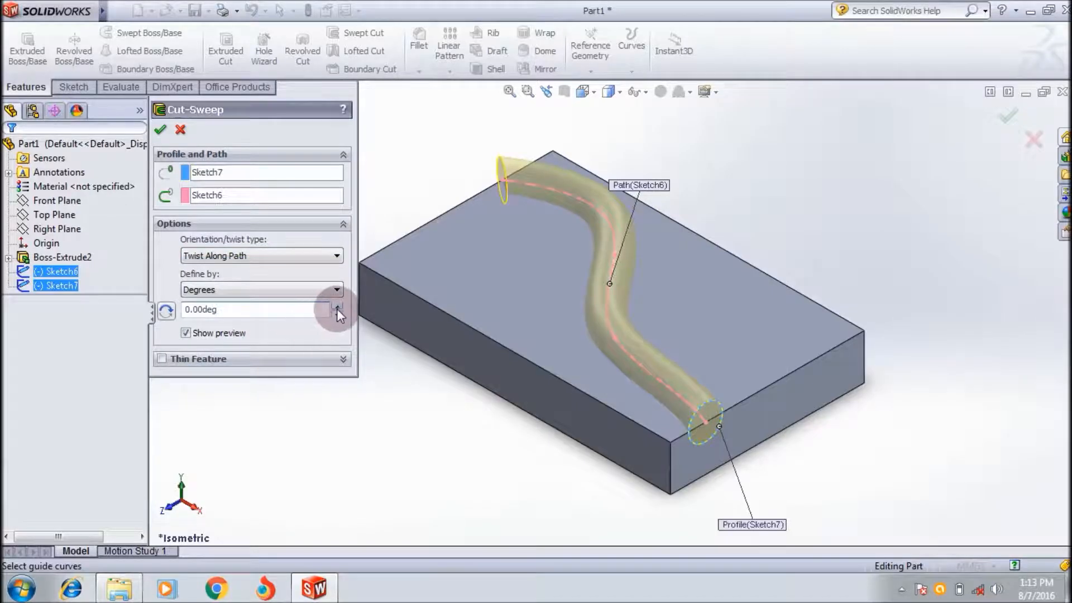
{"action": "left_click", "coordinate": [336, 307]}
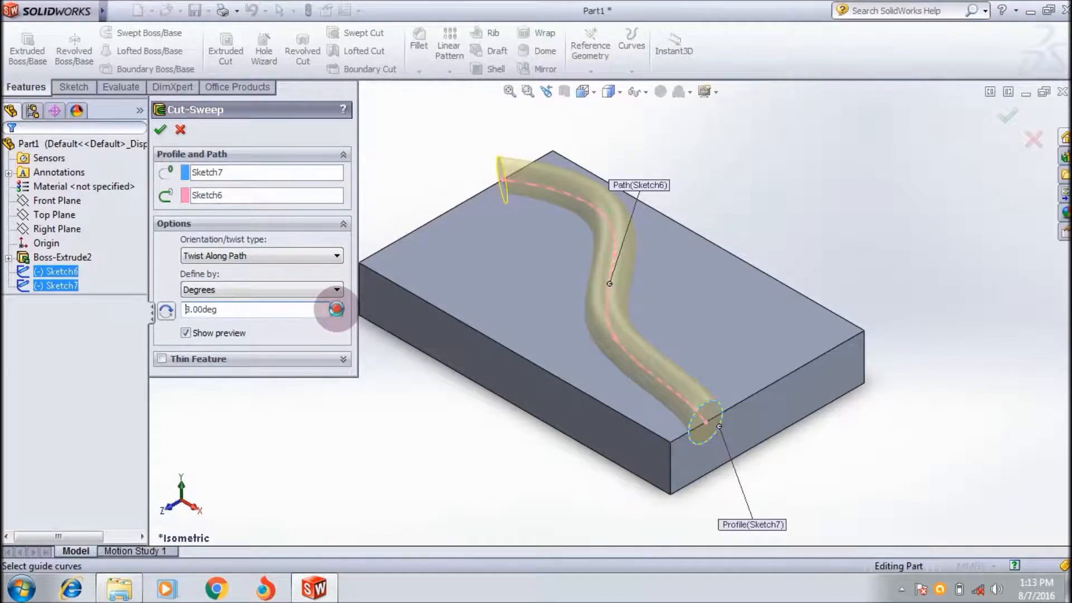
{"action": "left_click", "coordinate": [336, 305]}
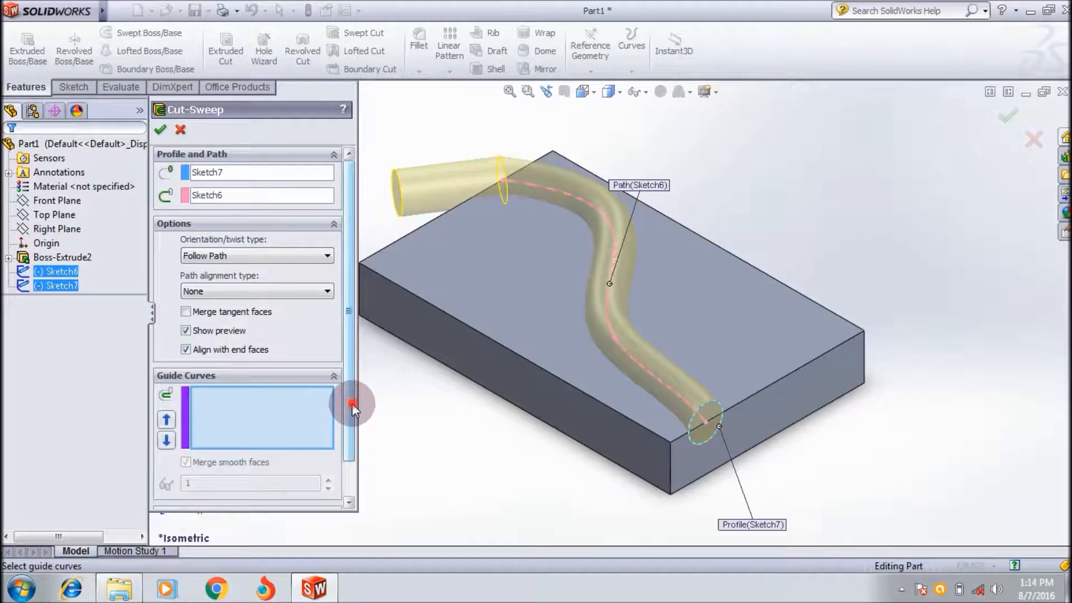
{"action": "scroll", "scroll_direction": "down", "scroll_amount": 3}
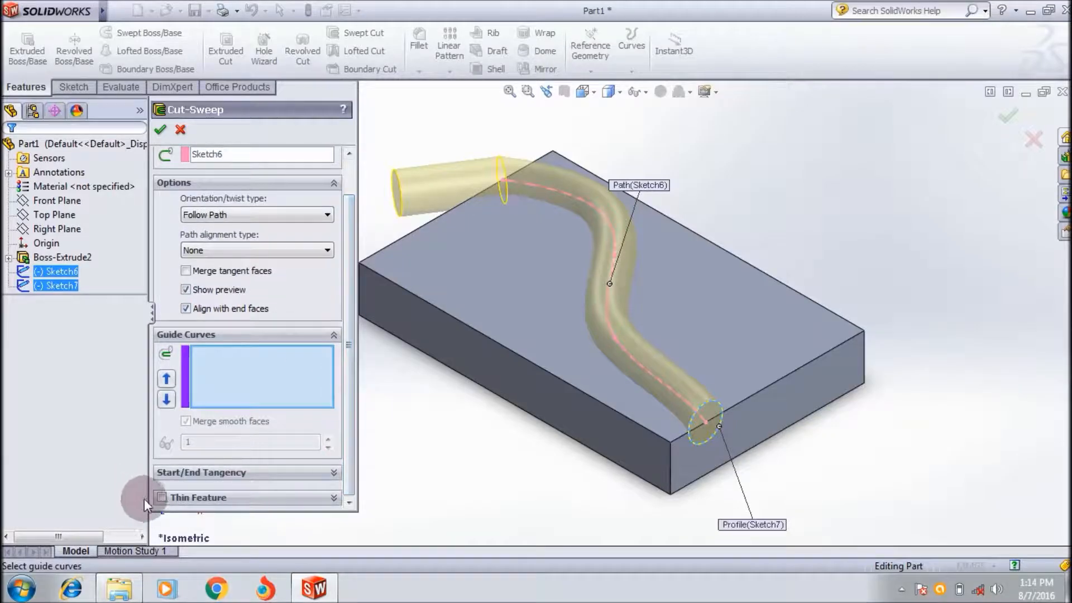
{"action": "left_click", "coordinate": [161, 497]}
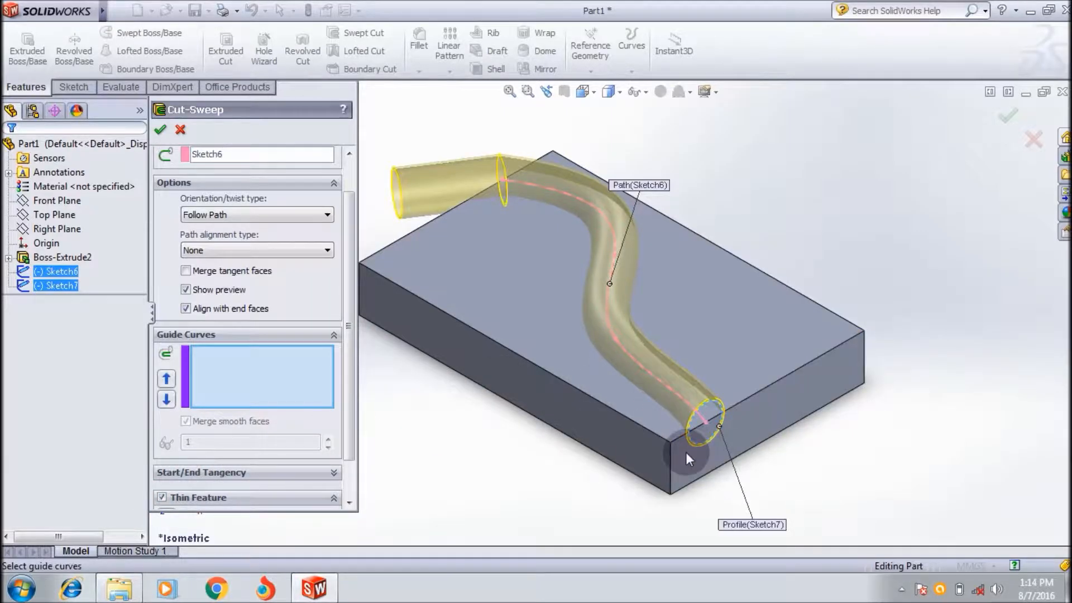
{"action": "left_click", "coordinate": [162, 497]}
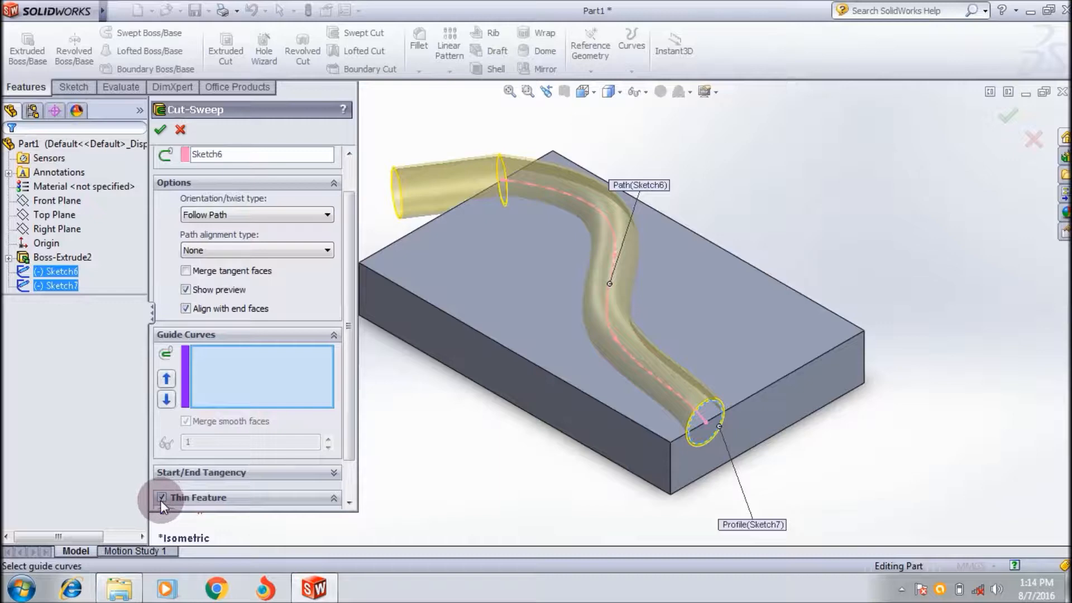
{"action": "left_click", "coordinate": [162, 497]}
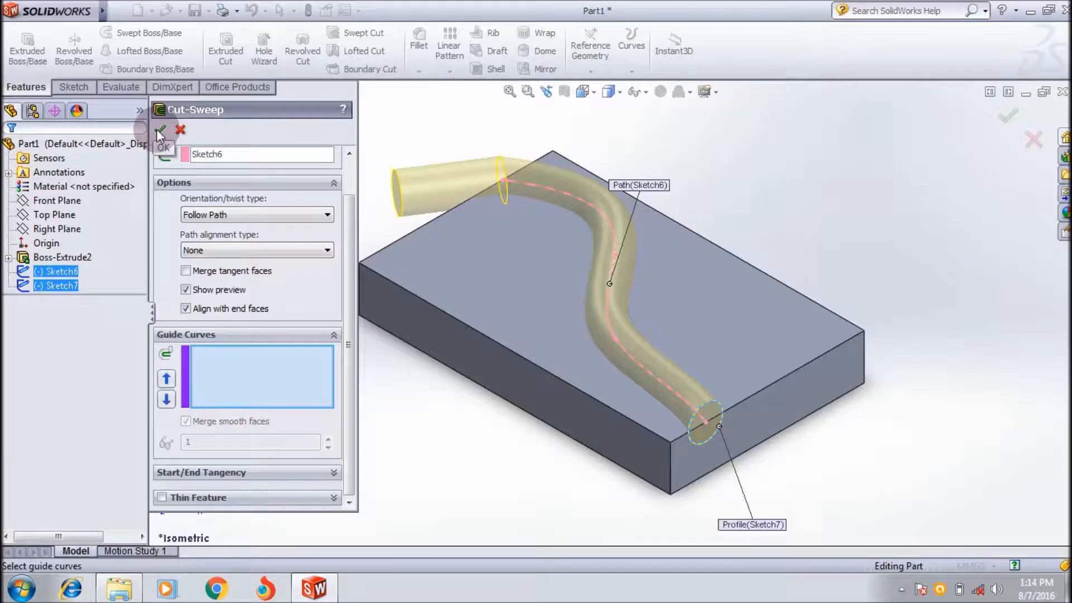
Step: Confirm Cut-Sweep4 to carve the round groove, then inspect it from Top view
{"action": "left_click", "coordinate": [160, 131]}
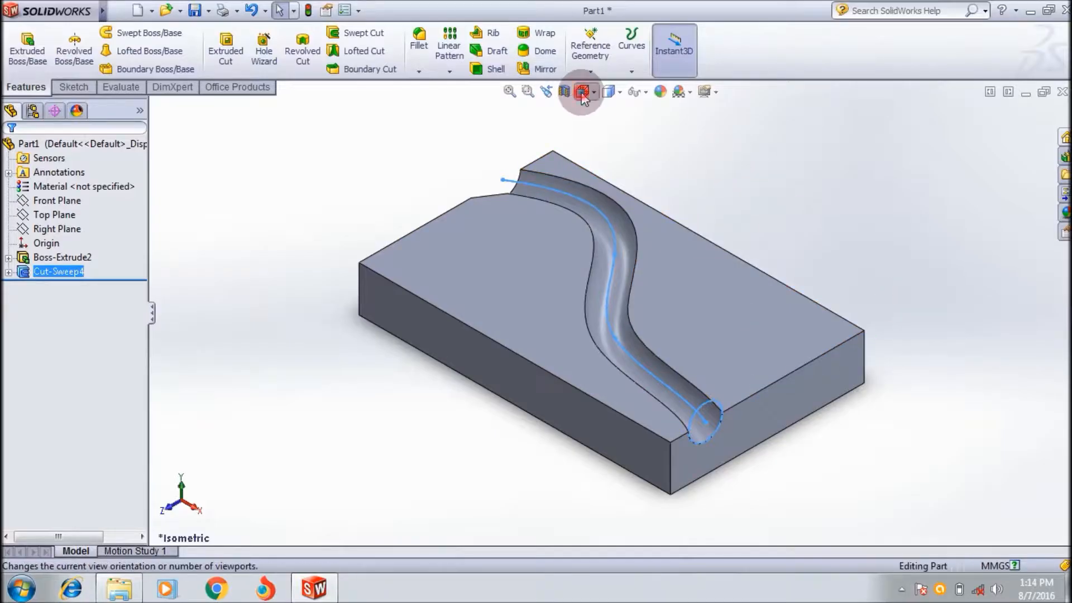
{"action": "left_click", "coordinate": [581, 90]}
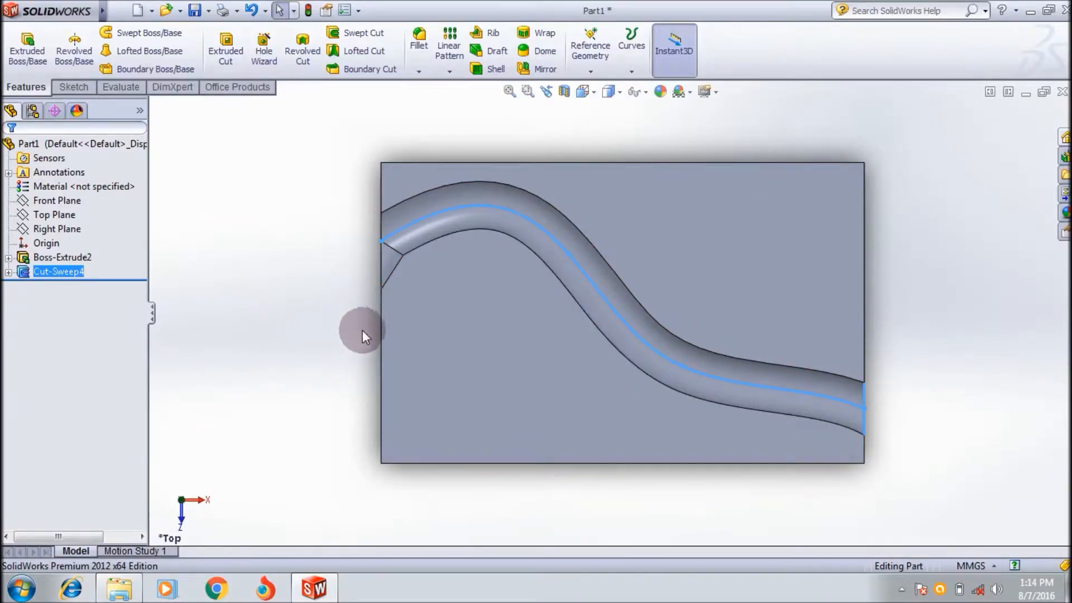
{"action": "mouse_move", "coordinate": [498, 325]}
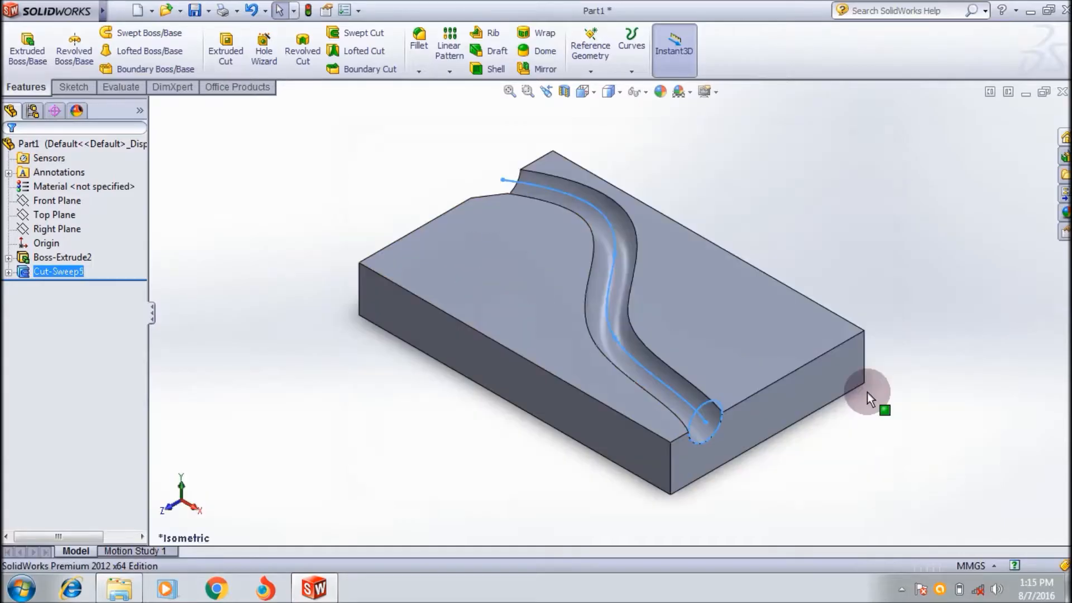
{"action": "mouse_move", "coordinate": [555, 309]}
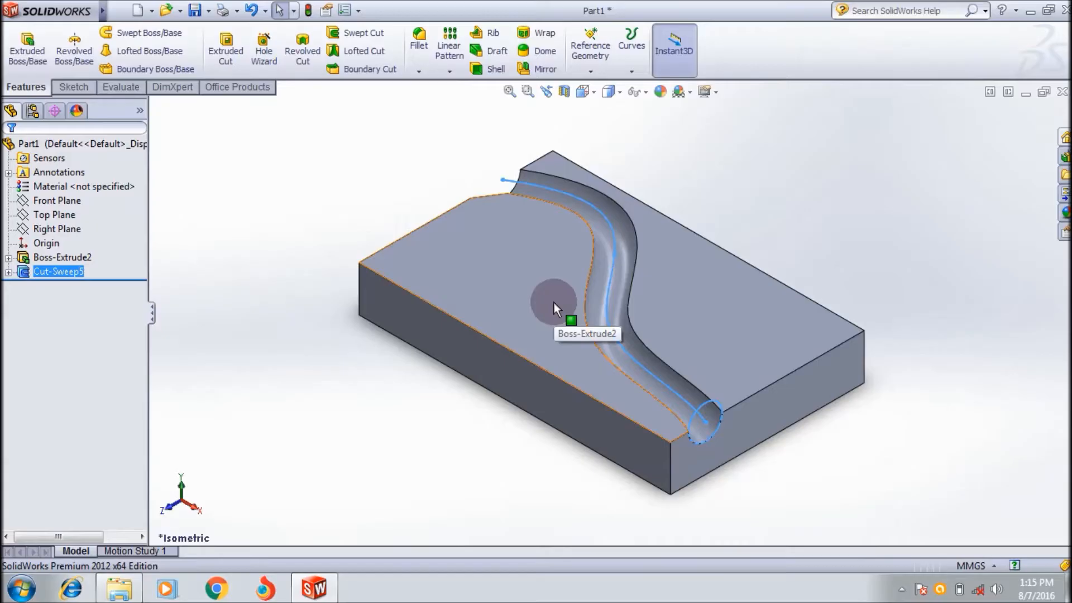